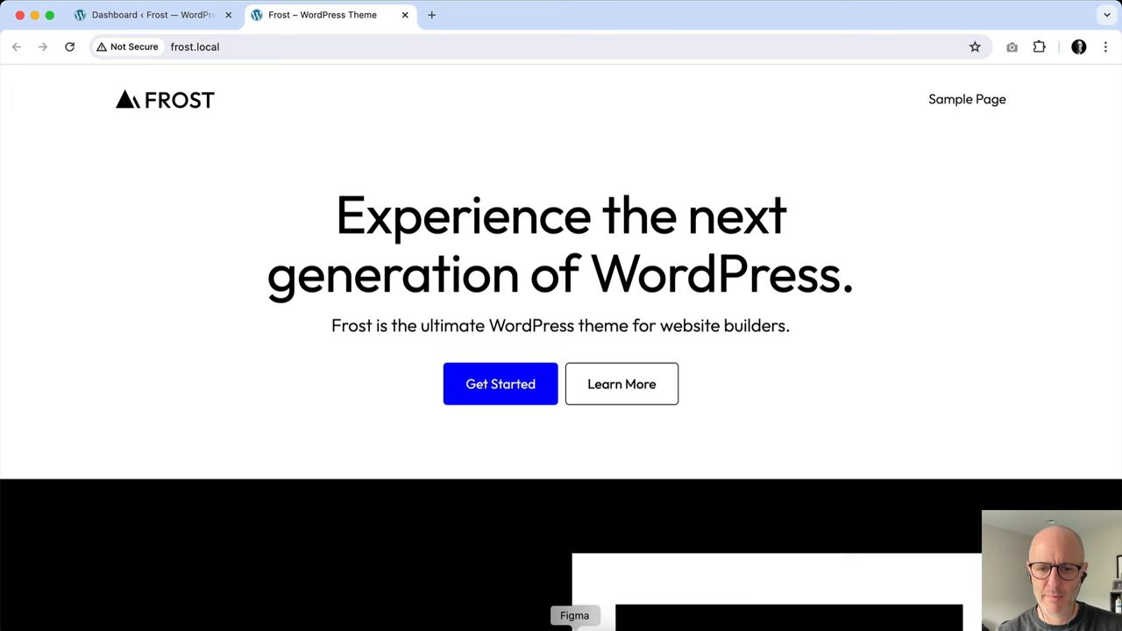
Step: Show the 512×512 Site icon frame with the black mountain mark in Figma
left_click(574, 616)
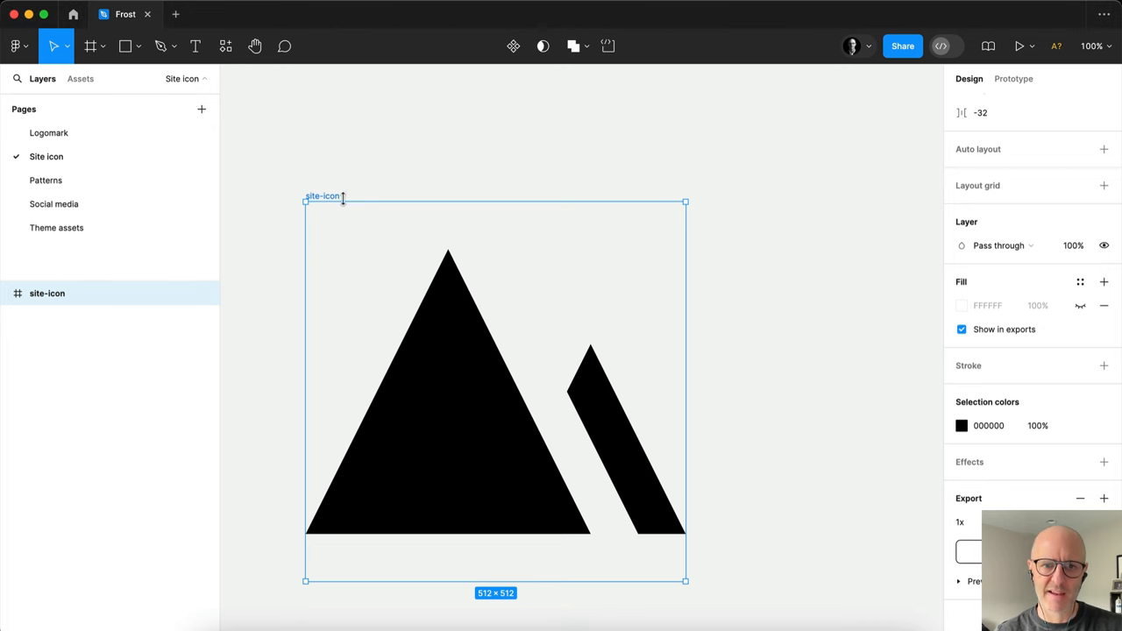
mouse_move(328, 198)
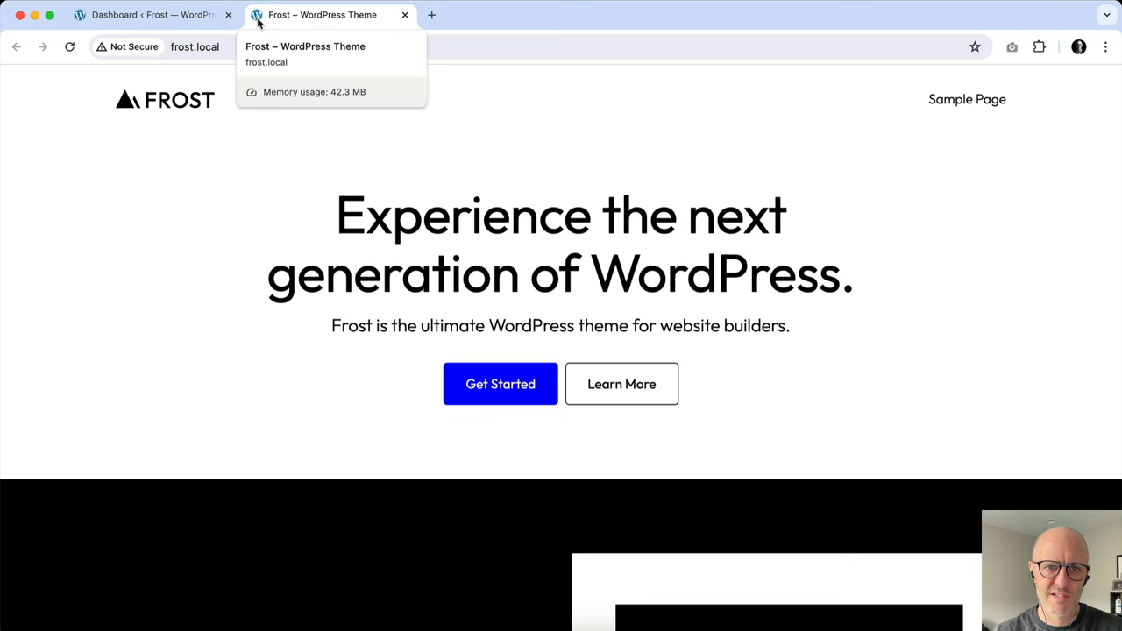
Step: Move from the Frost homepage to the Dashboard and choose Appearance > Editor
left_click(149, 15)
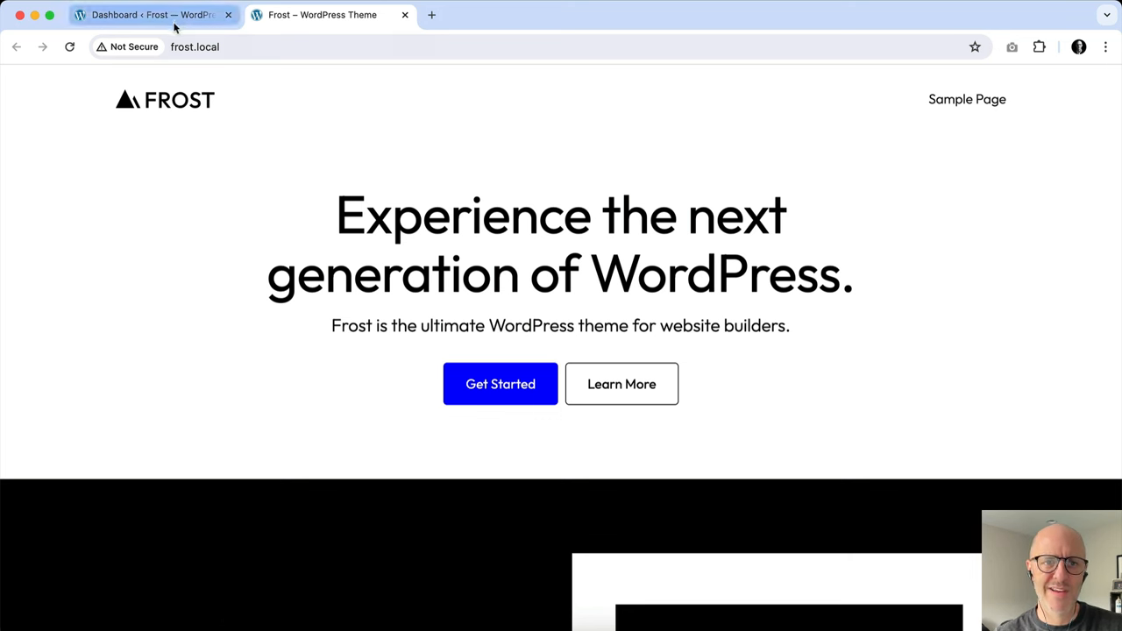
left_click(149, 15)
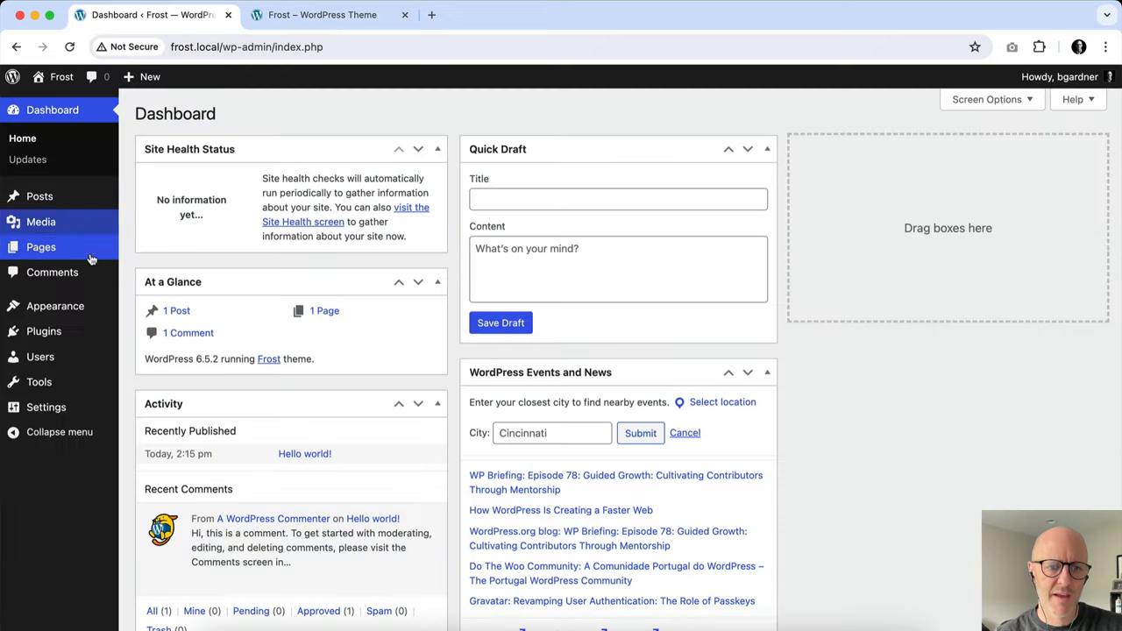
left_click(145, 329)
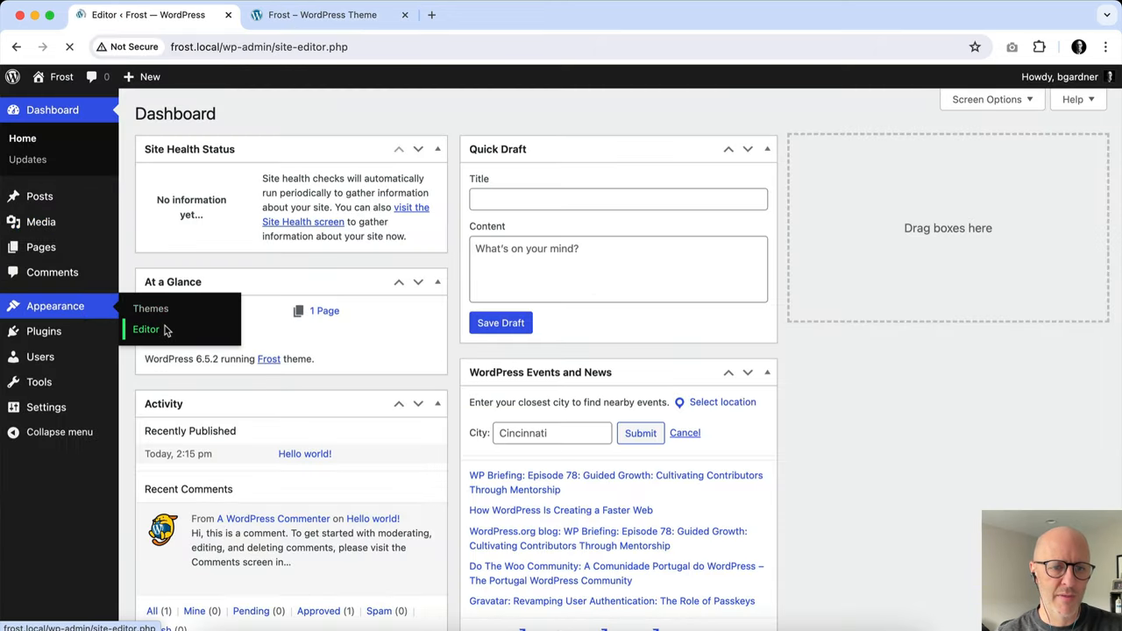
Step: Open the Header template part and select its FROST Site Logo block
left_click(145, 328)
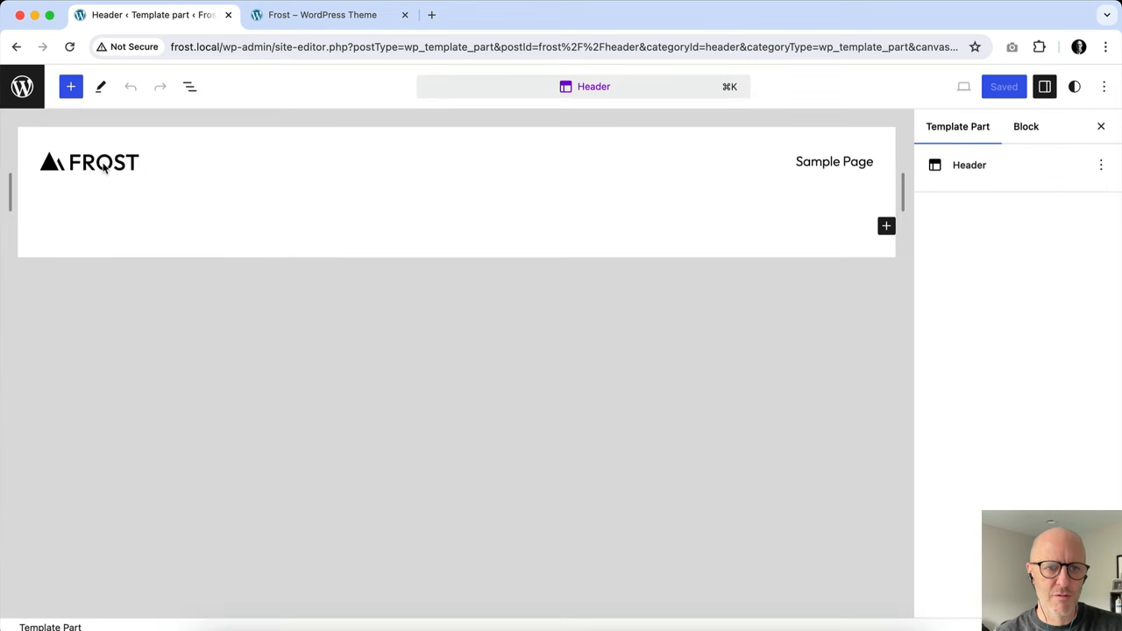
left_click(96, 163)
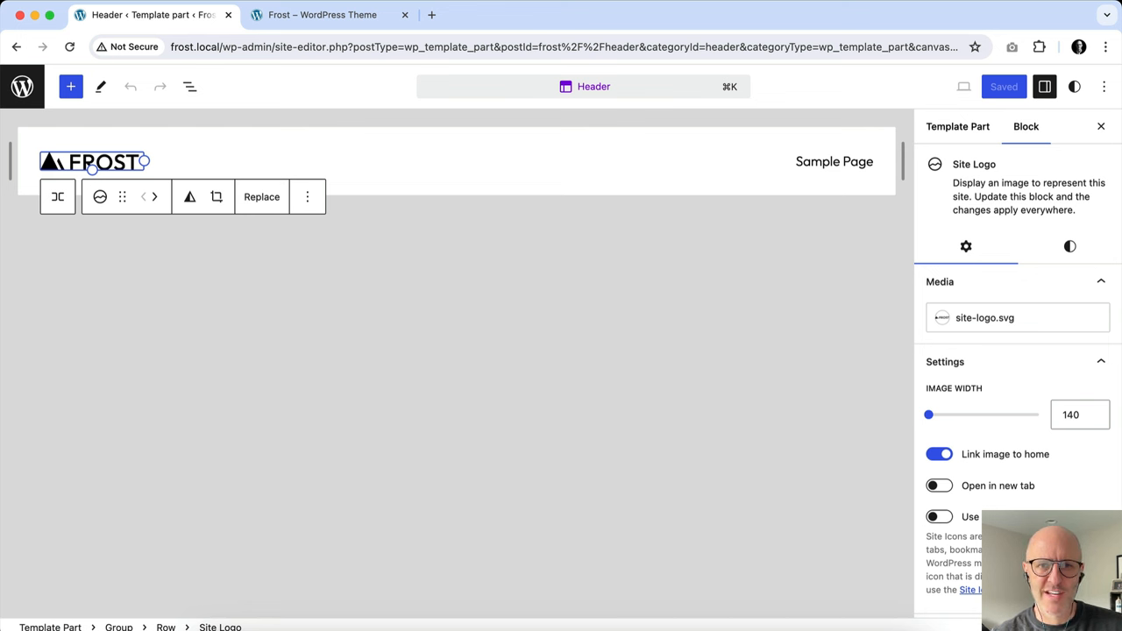
mouse_move(963, 499)
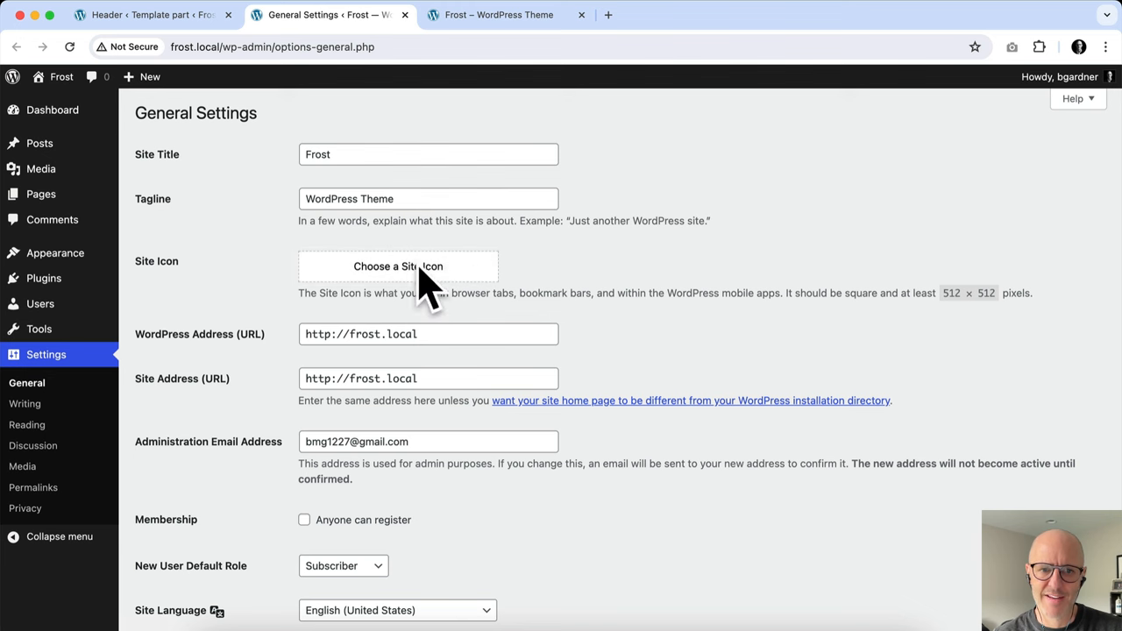
mouse_move(438, 274)
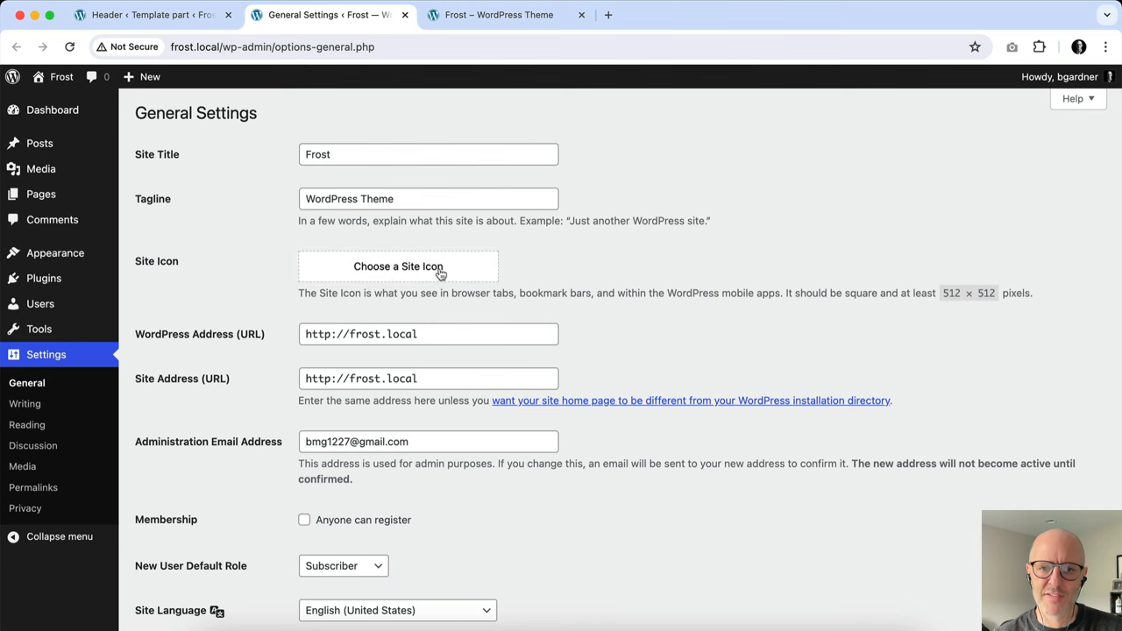
Step: In General Settings, open the file picker to choose a Site Icon image
left_click(398, 267)
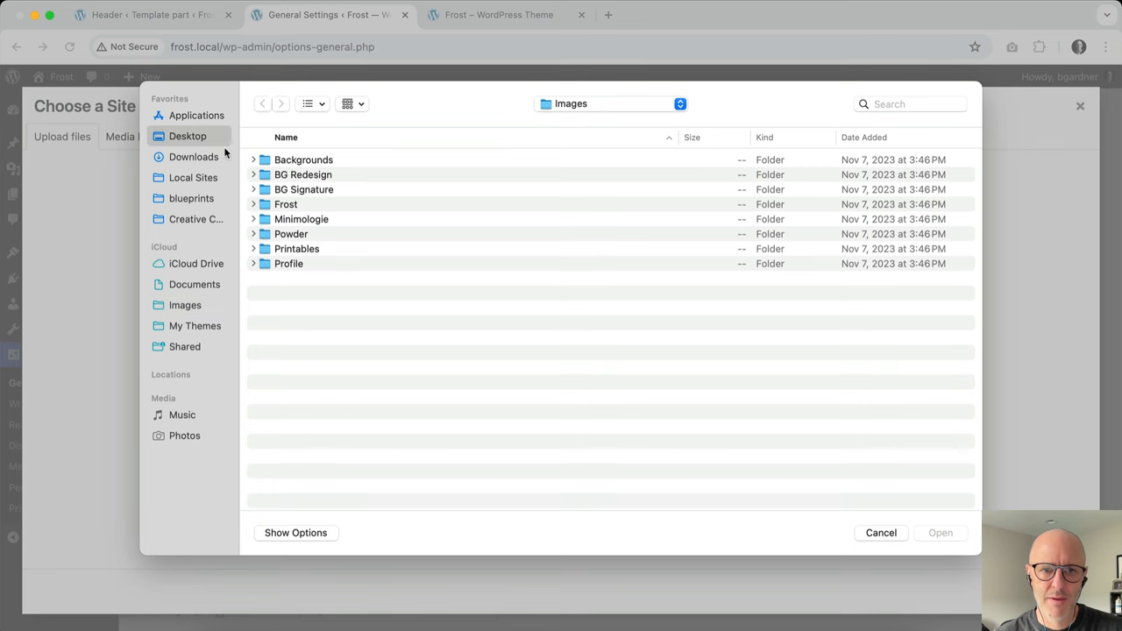
Step: Upload site-icon.png from Downloads and set its alt text to 'Site icon'
left_click(194, 156)
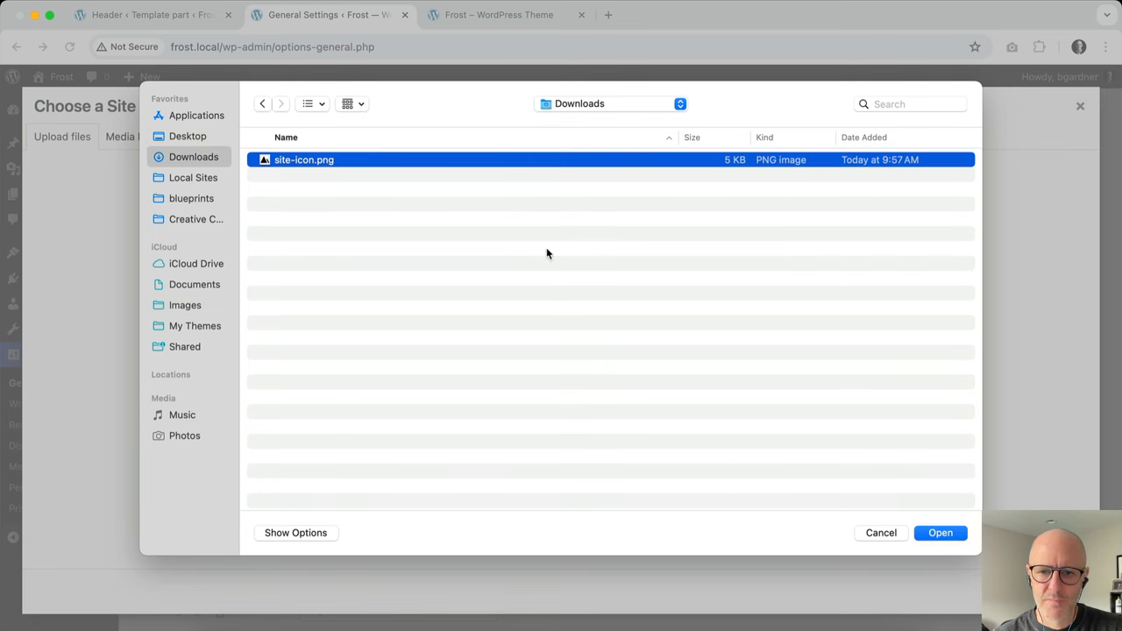
left_click(939, 533)
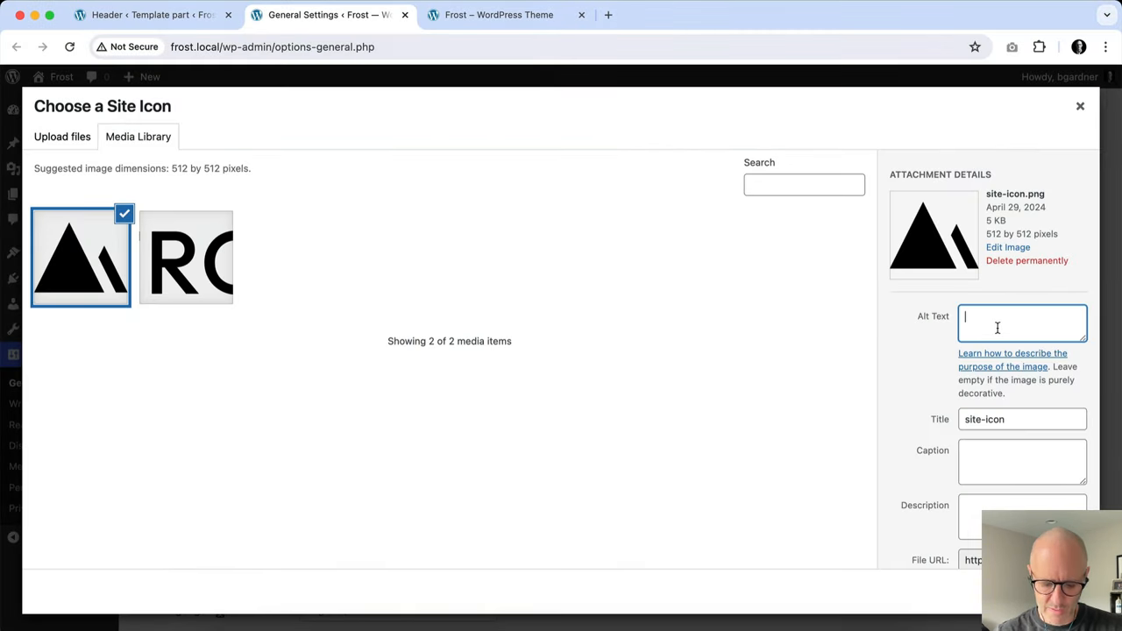
type("Site icon")
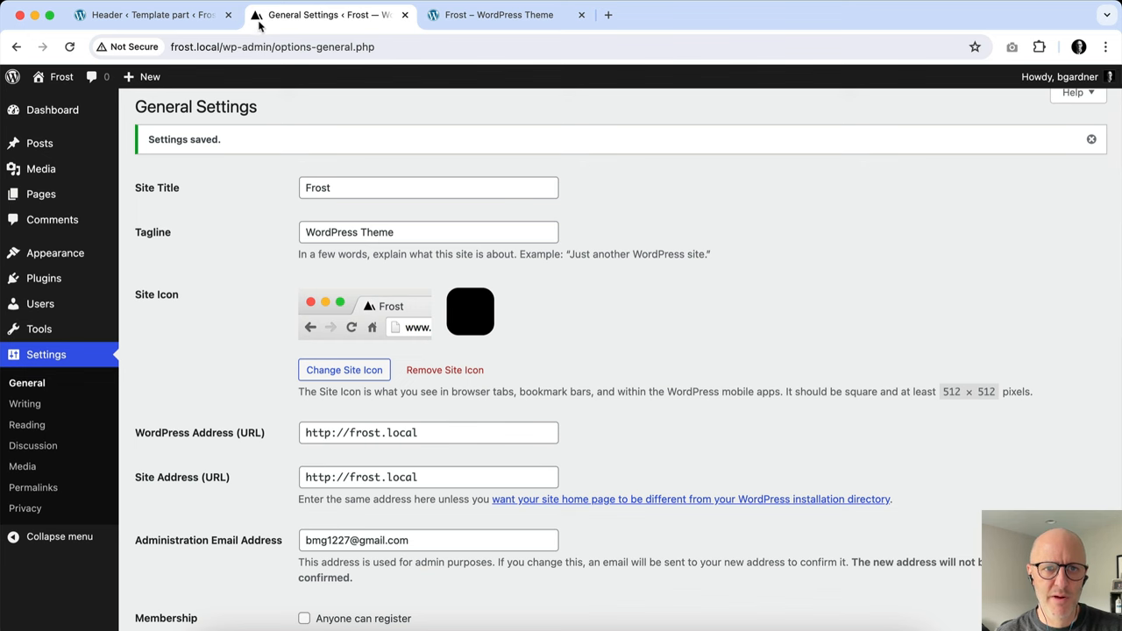
mouse_move(499, 15)
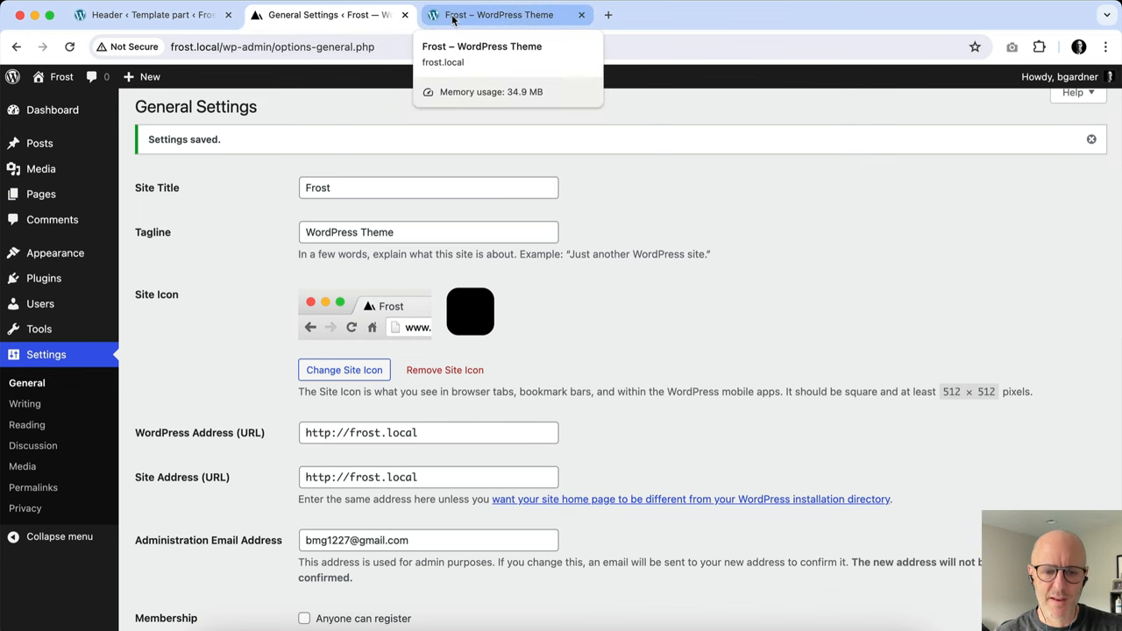
Step: Switch to the Frost homepage tab to confirm the mountain favicon appears
left_click(498, 15)
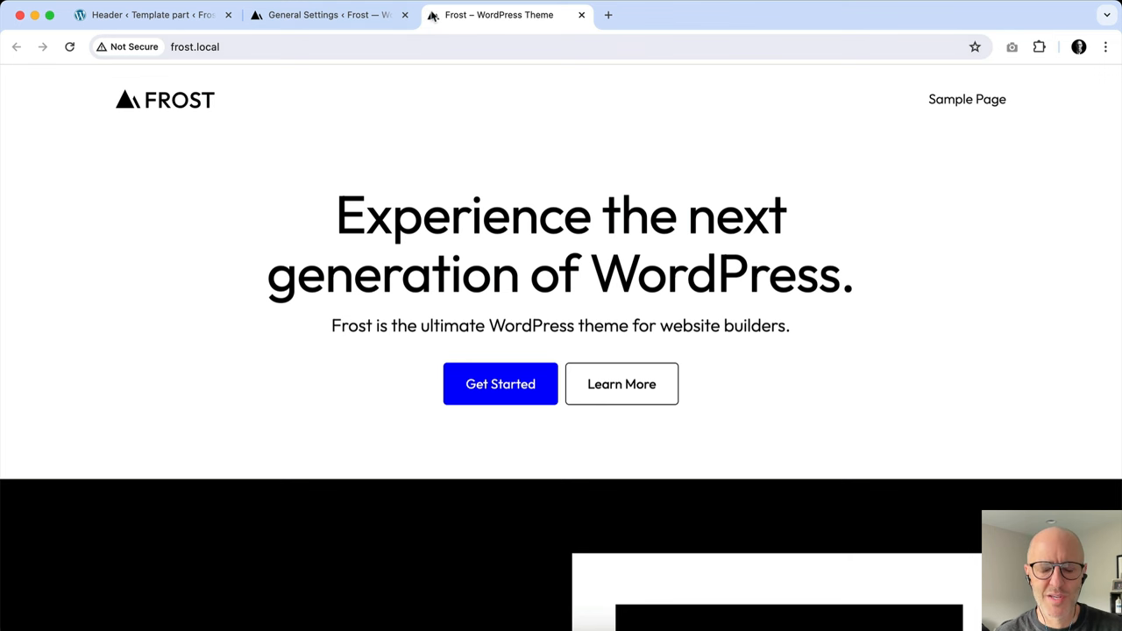
mouse_move(279, 225)
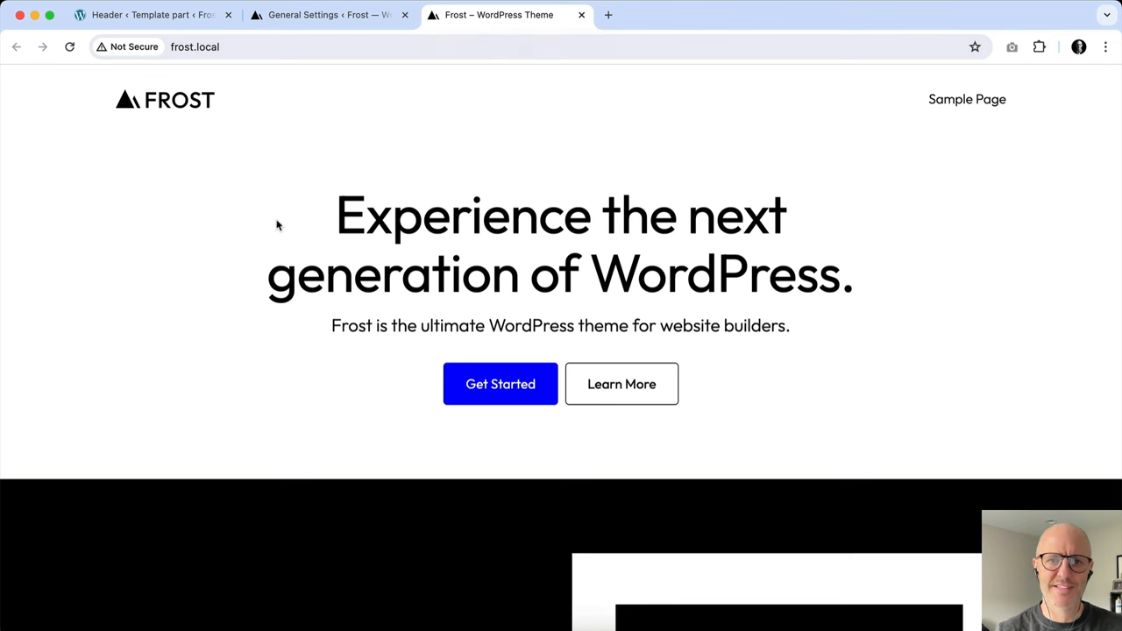
mouse_move(256, 254)
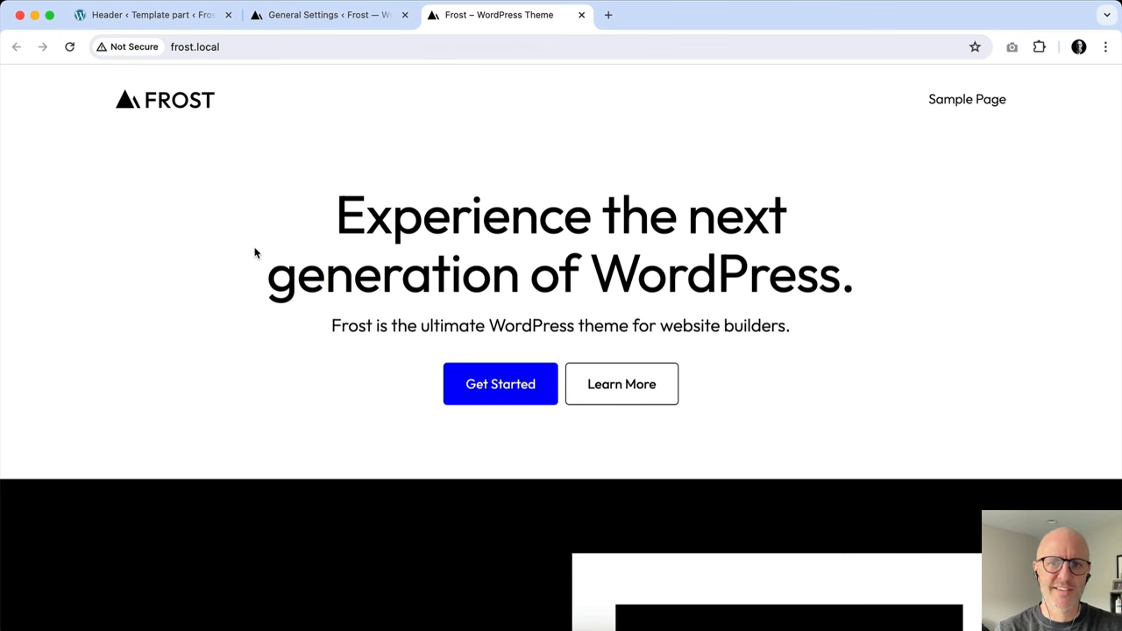